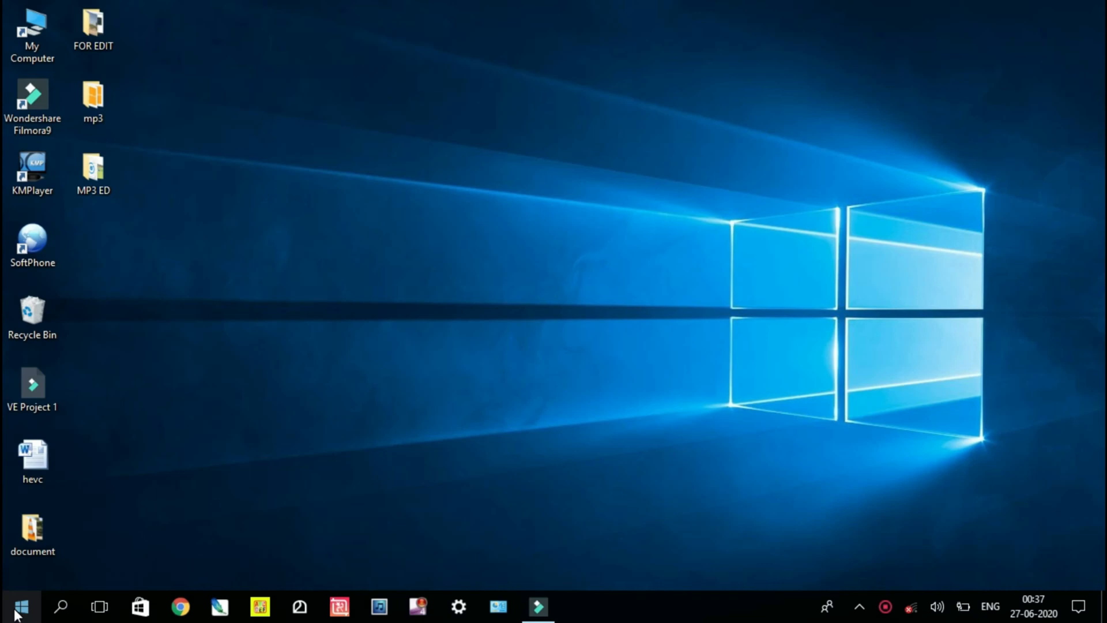
mouse_move(10, 595)
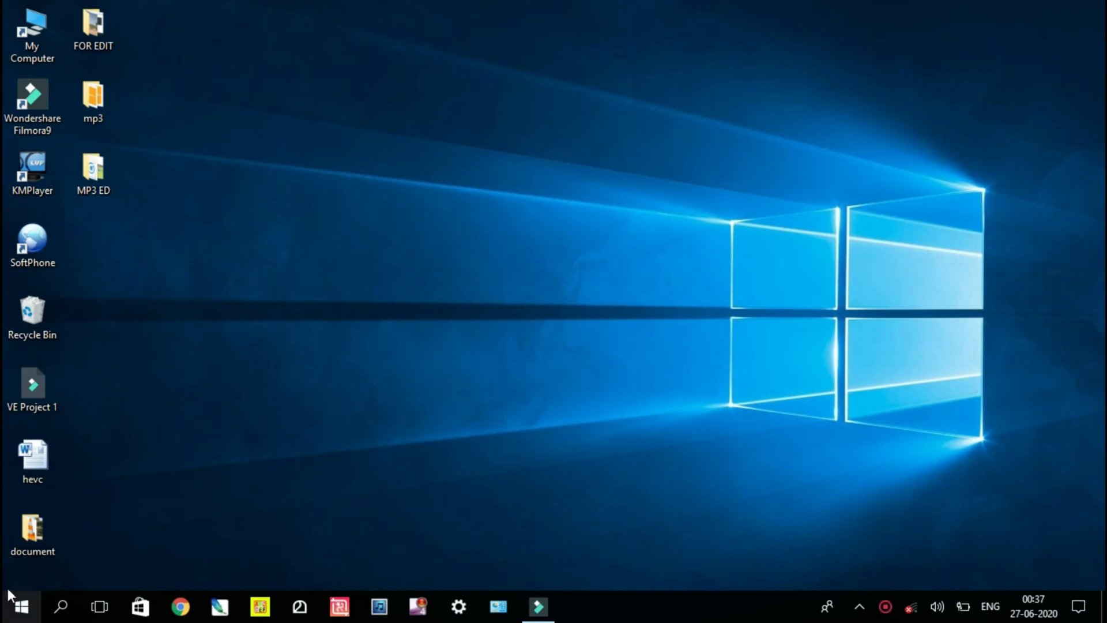
- Open the Windows Start menu showing installed and most-used apps
click(19, 605)
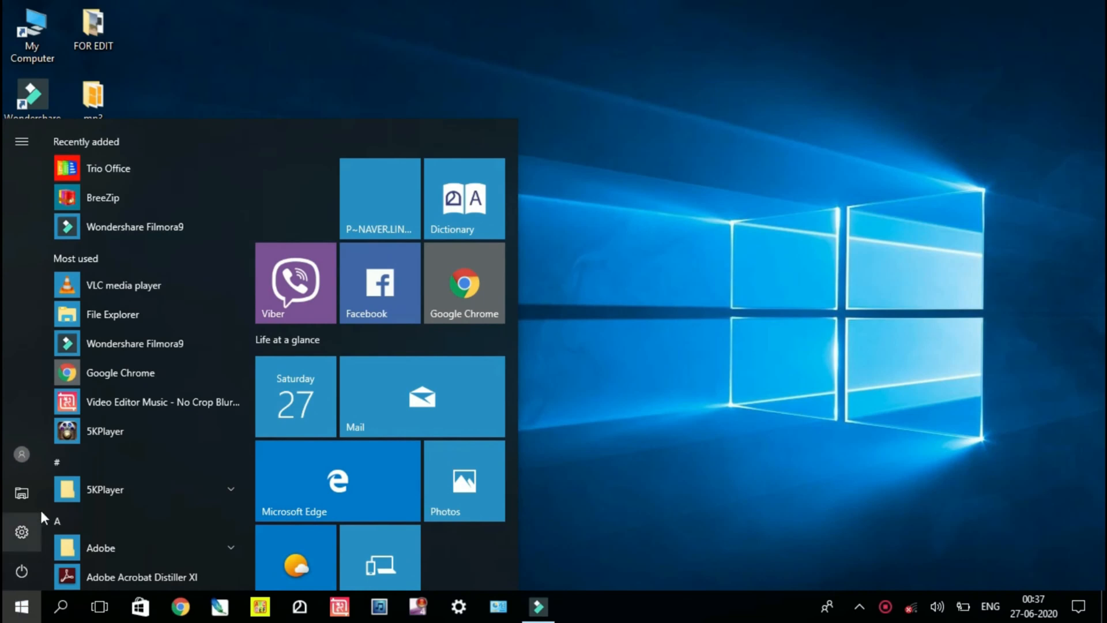
mouse_move(131, 285)
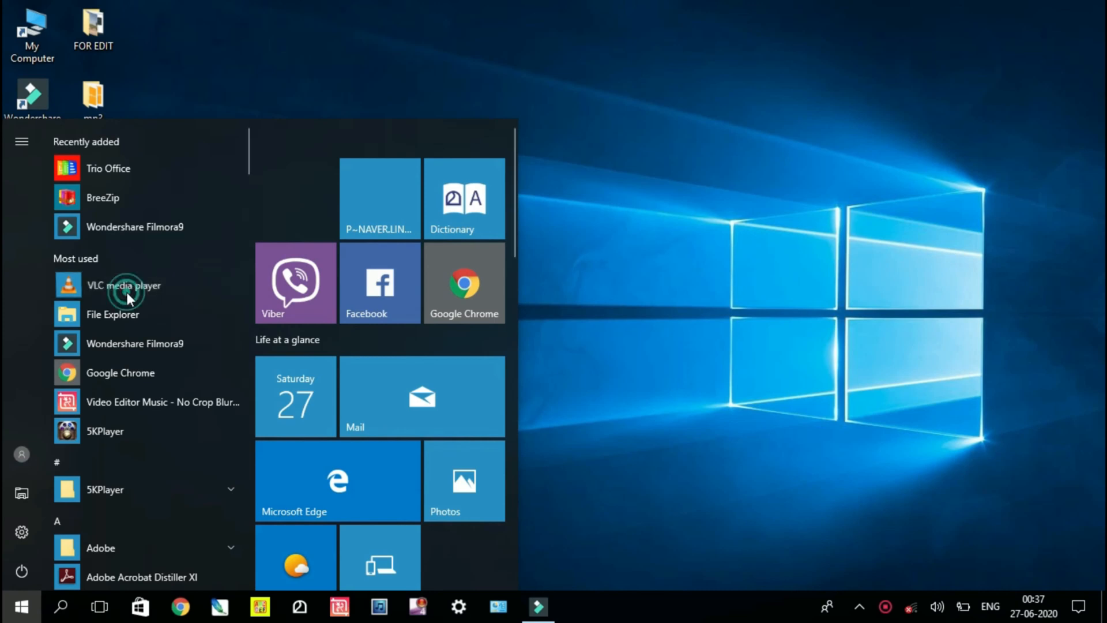
- Launch VLC and reach the Open Media dialog's Capture Device options via the Media menu
click(124, 285)
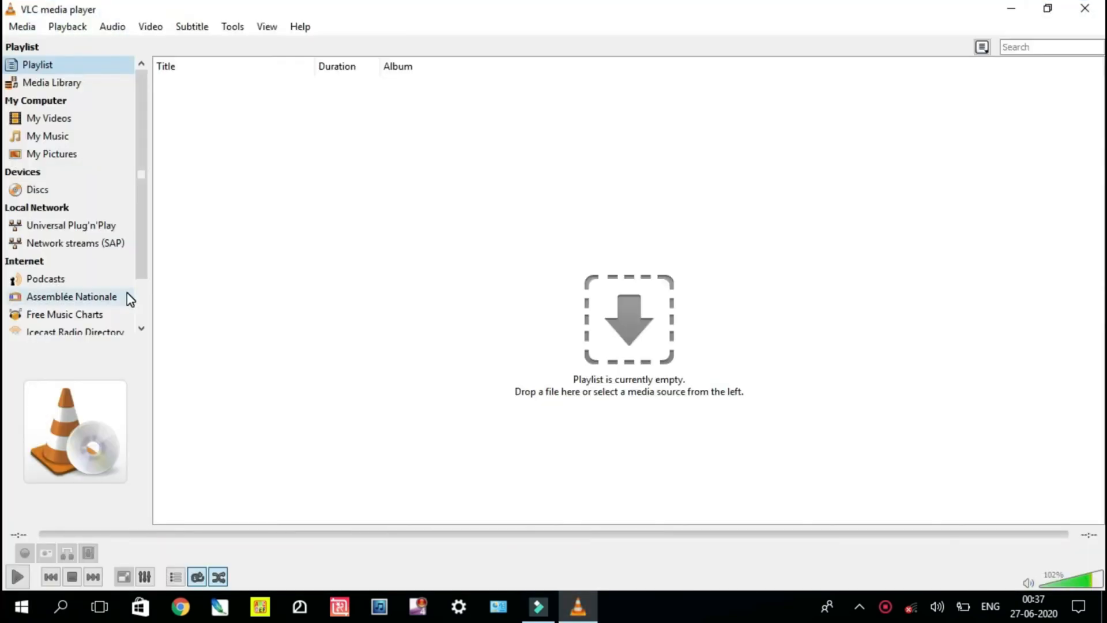
mouse_move(20, 8)
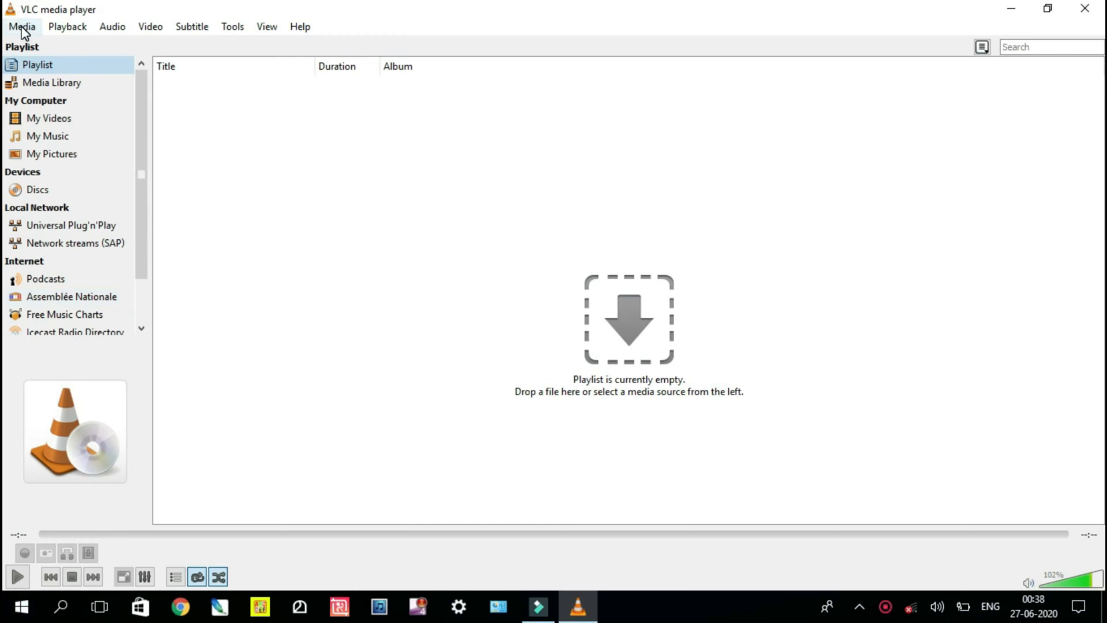
click(21, 26)
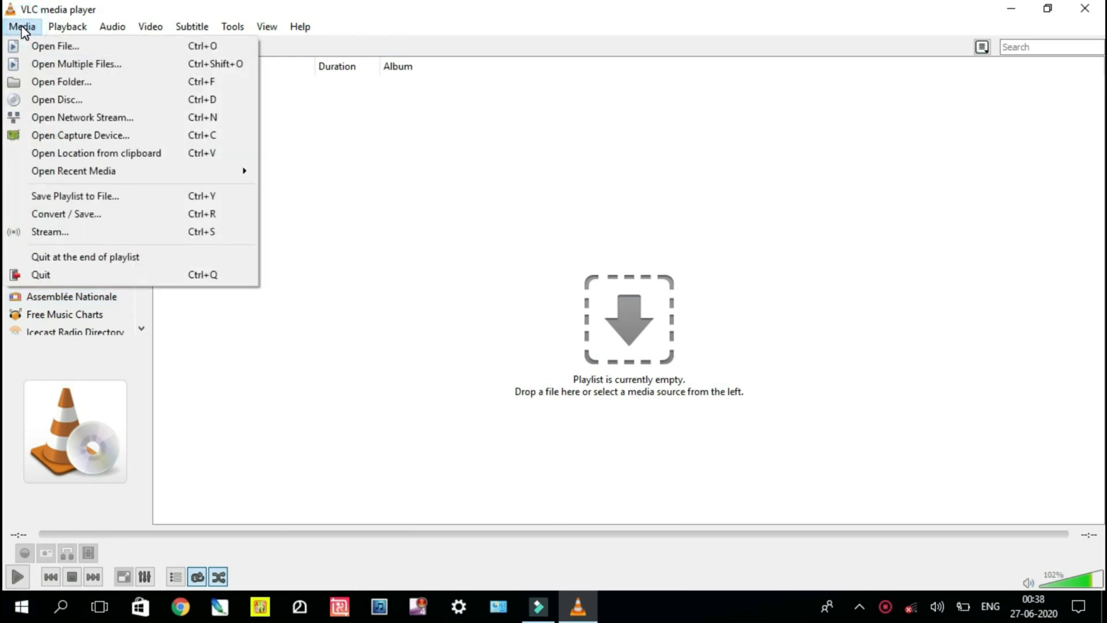
mouse_move(79, 135)
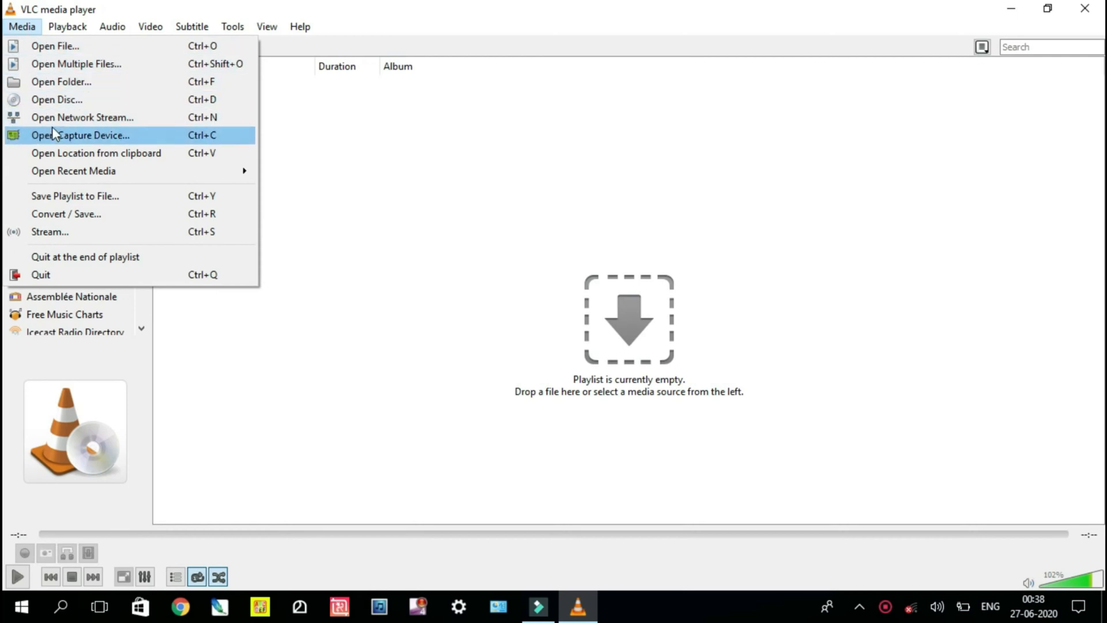
mouse_move(56, 140)
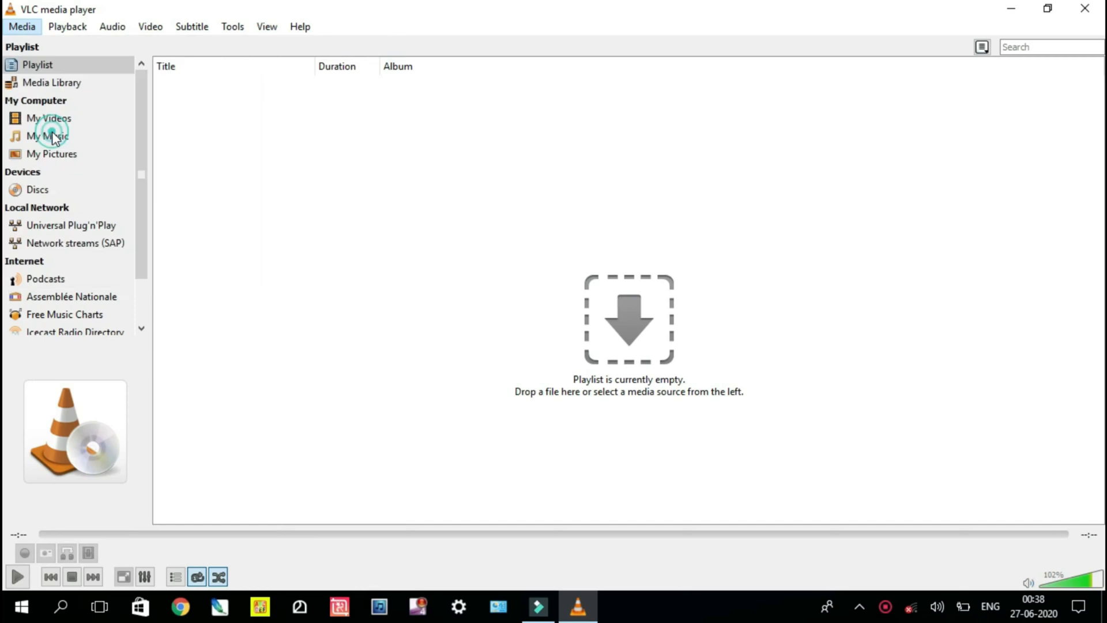
click(20, 27)
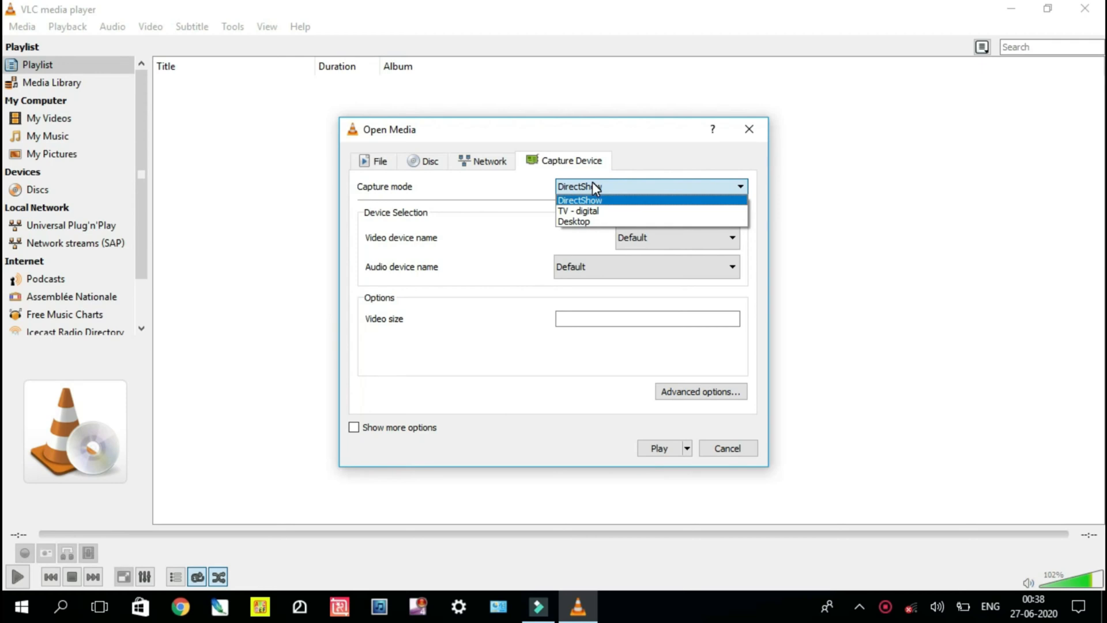
- Set Desktop as the capture mode at 20 f/s and send screen:// to Convert
click(580, 200)
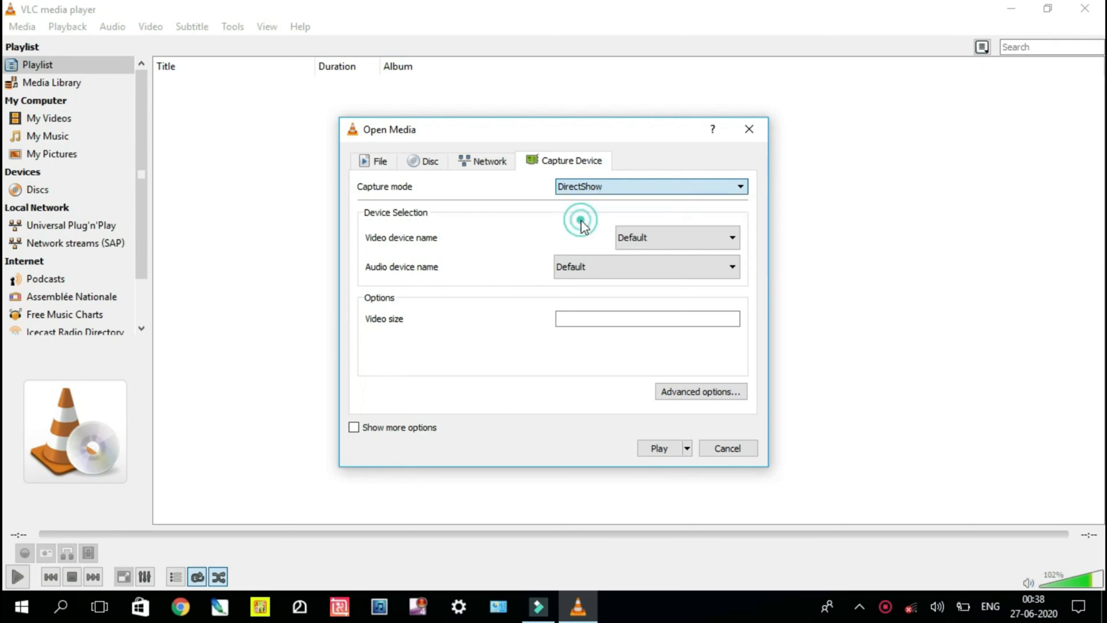
click(648, 186)
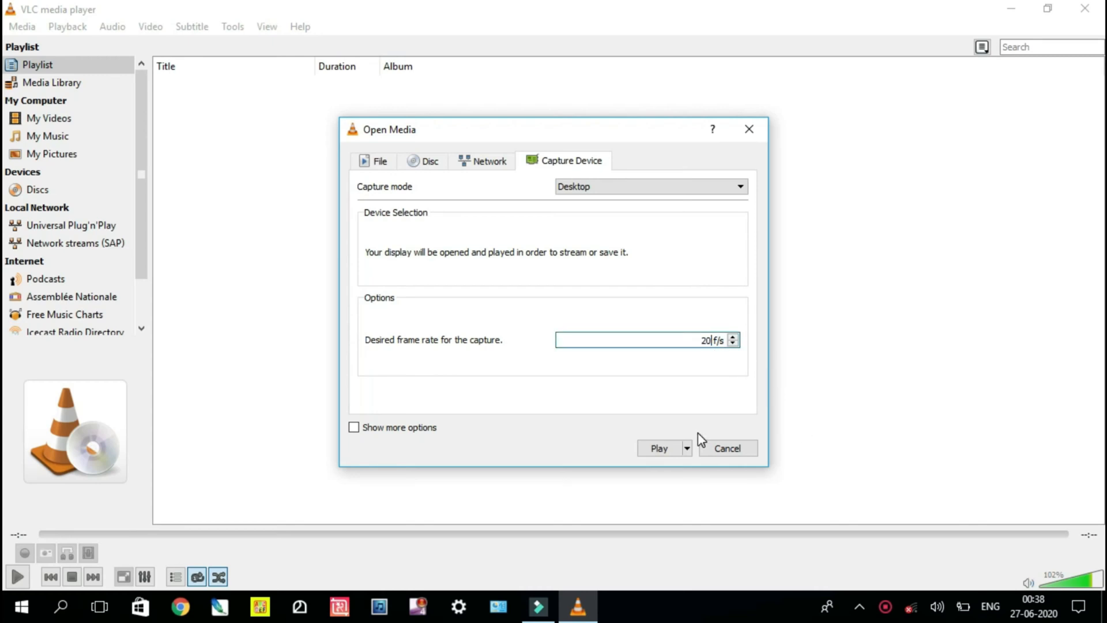
mouse_move(685, 455)
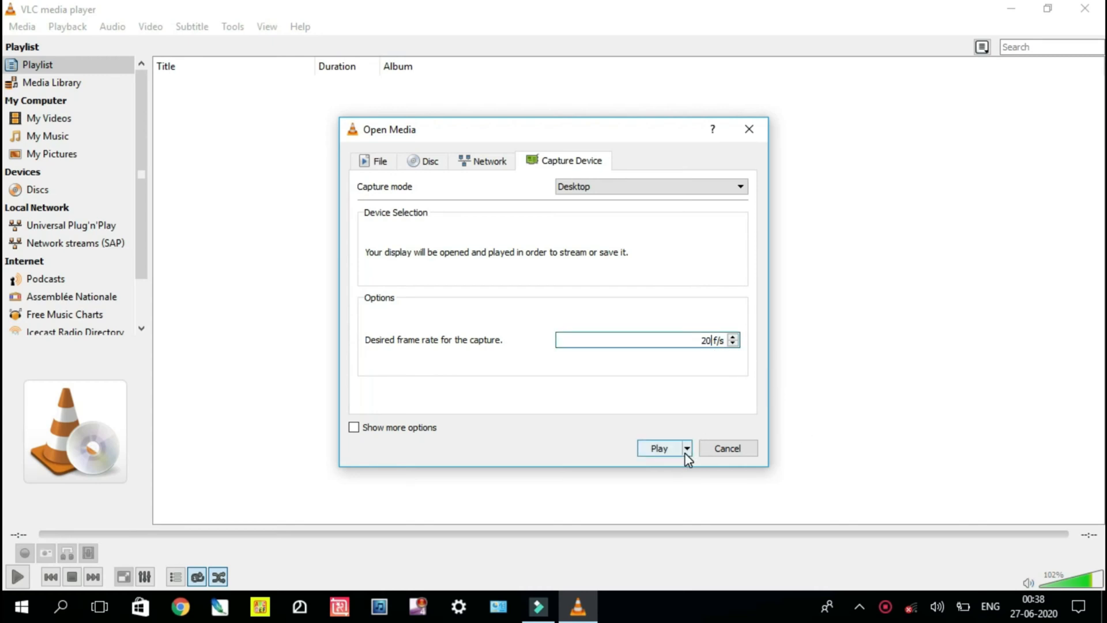
click(685, 448)
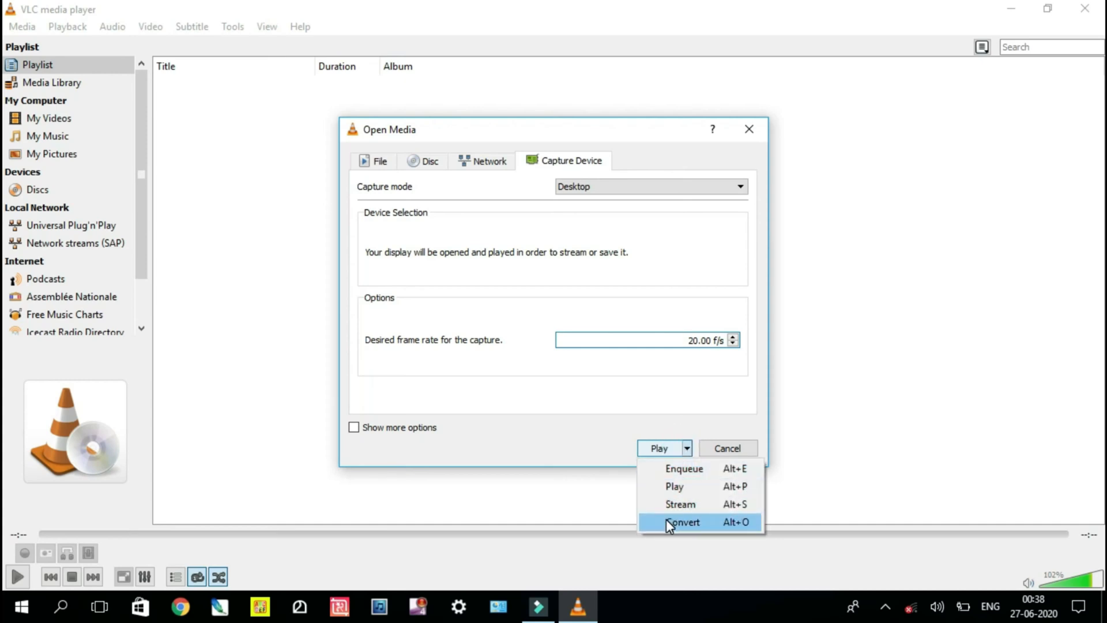
click(683, 522)
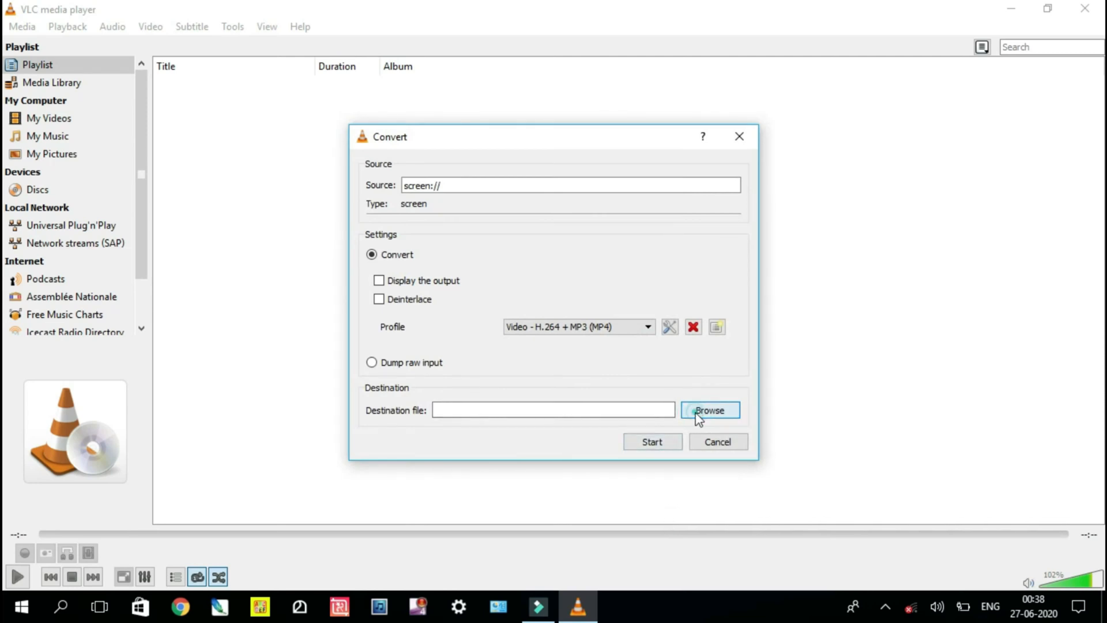
- Set the destination file to test.mp4 on the Desktop
click(710, 411)
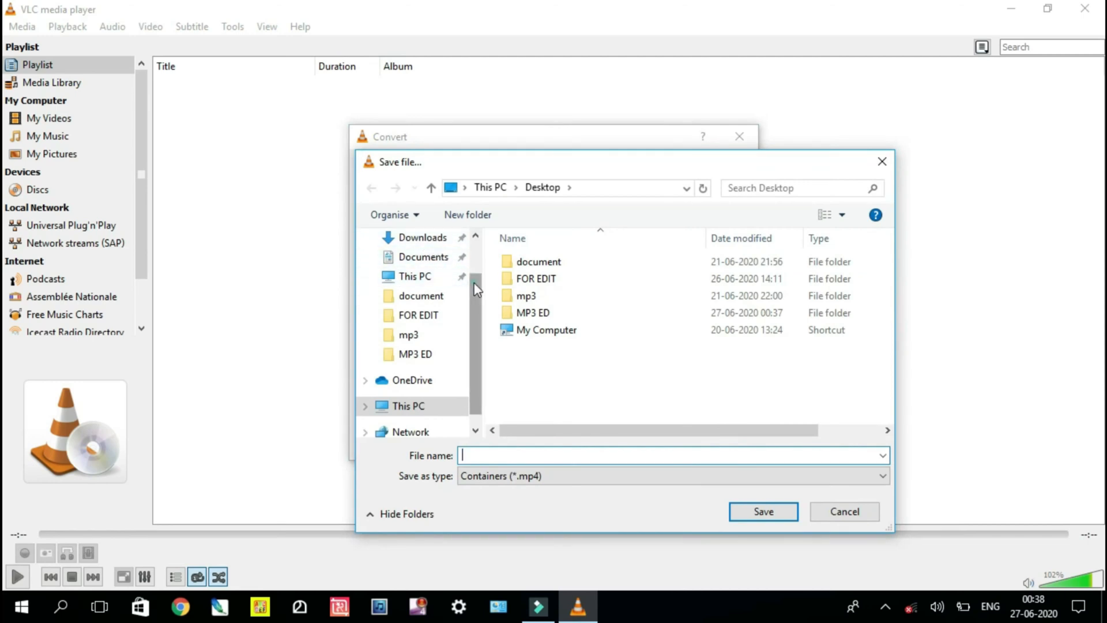
scroll(up, 3)
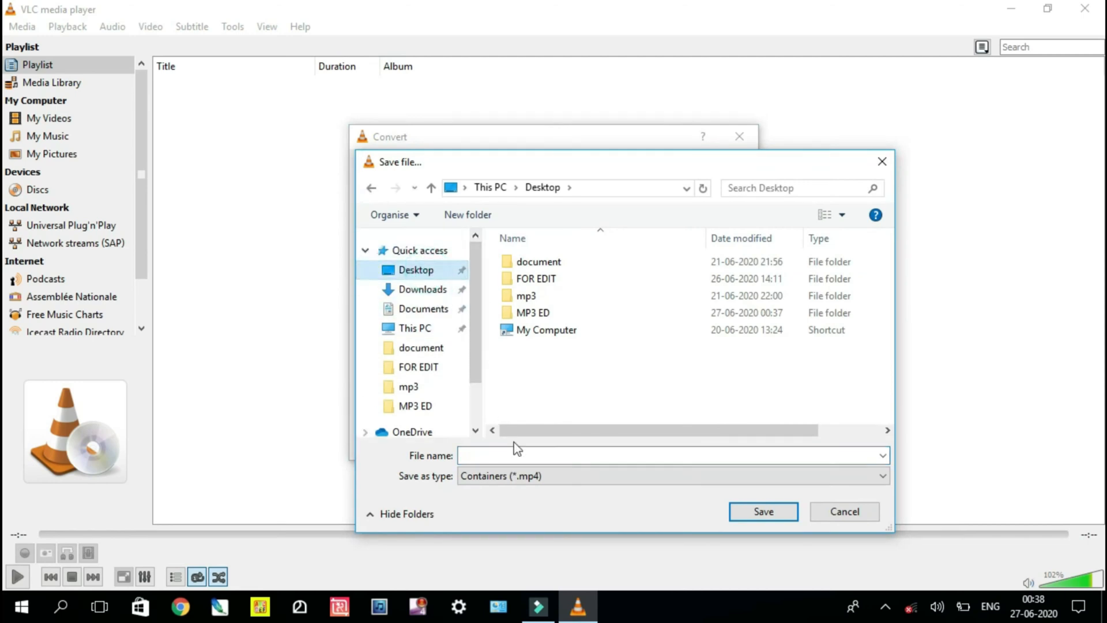
click(635, 454)
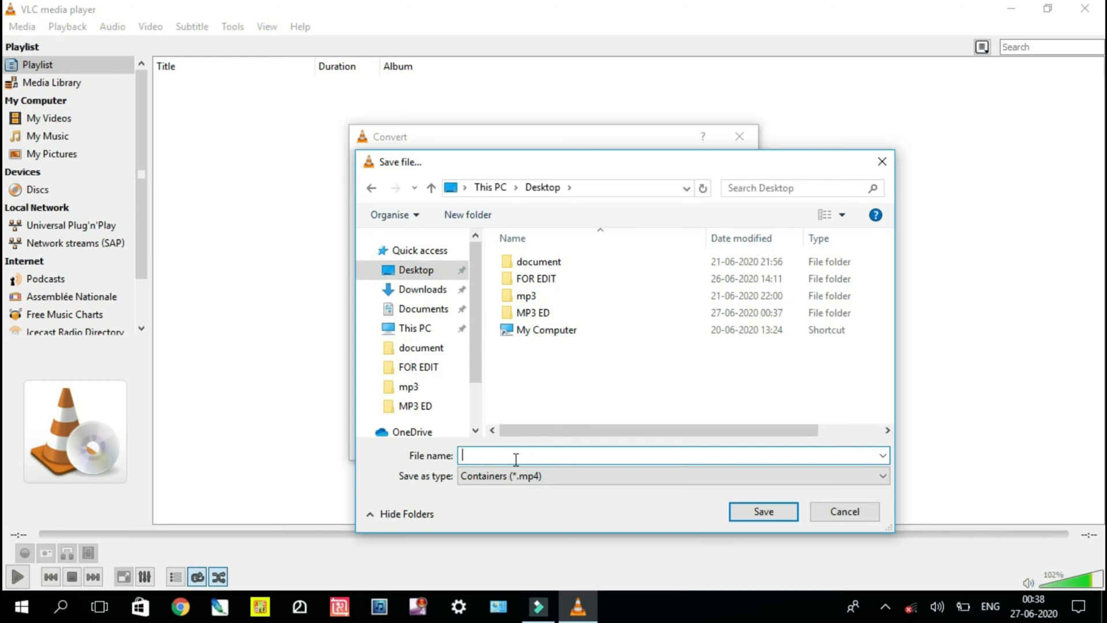
text(te)
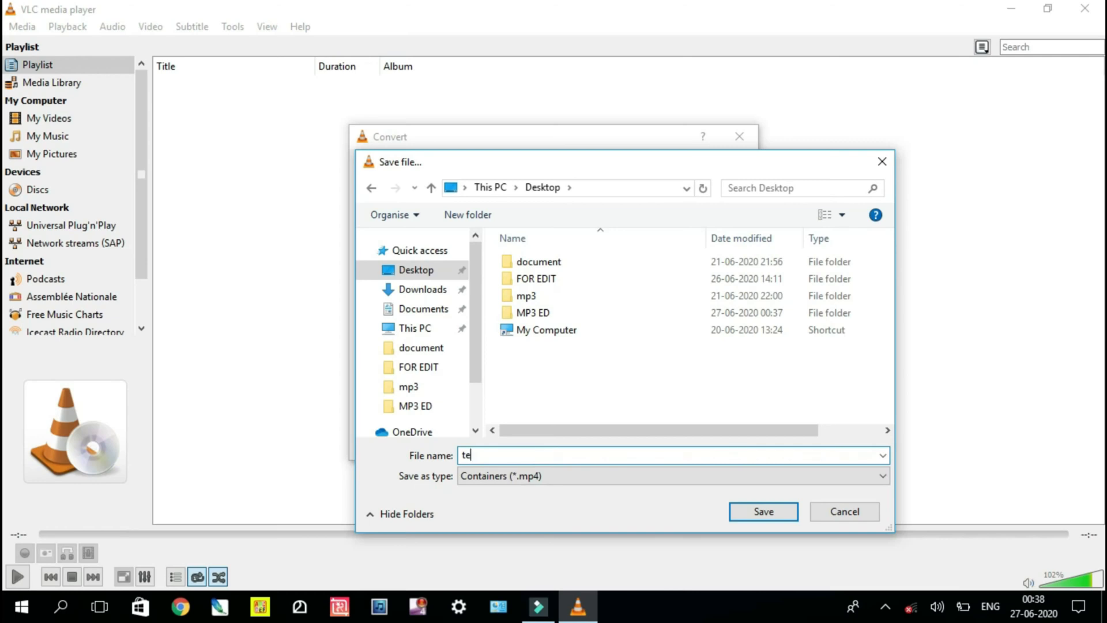
text(st)
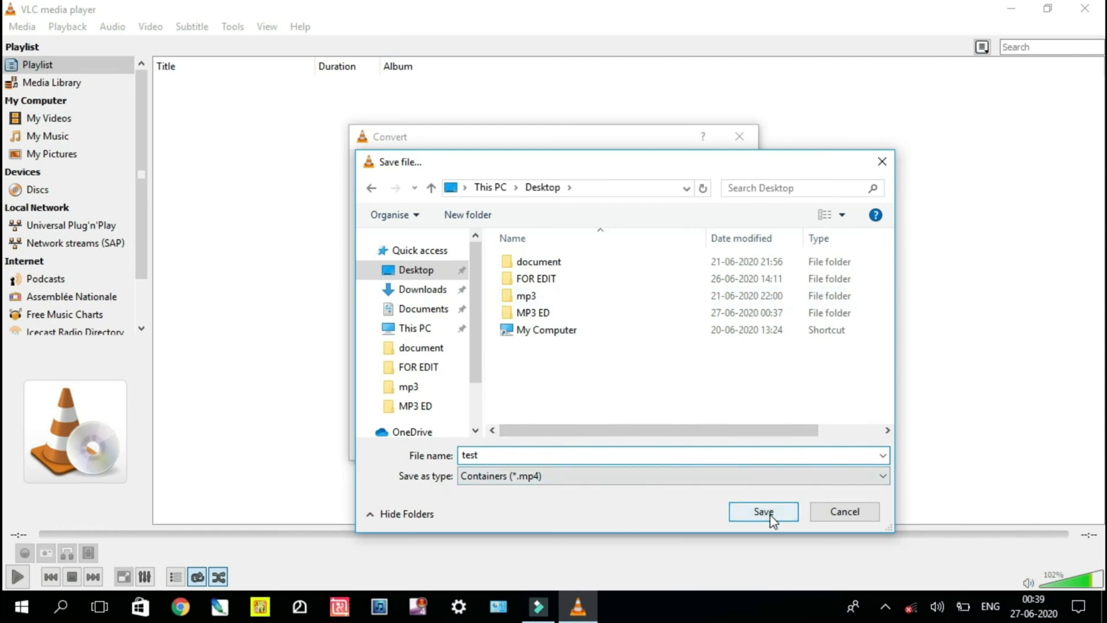
click(762, 511)
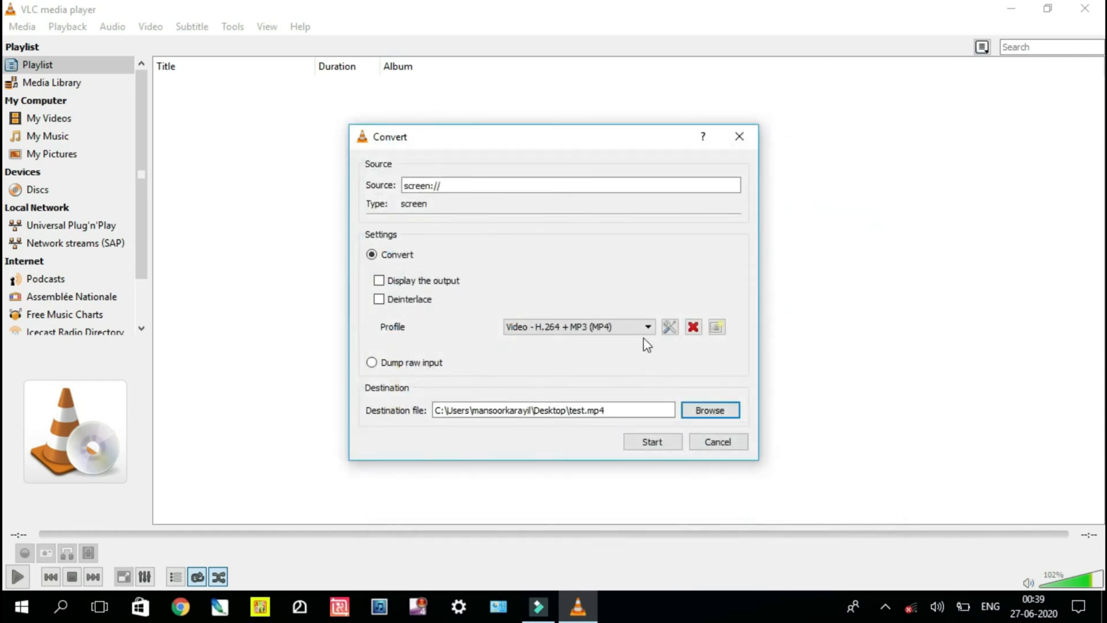
- Choose the 'Video for MPEG4 1080p TV/device' profile and start recording to test.mp4
click(647, 326)
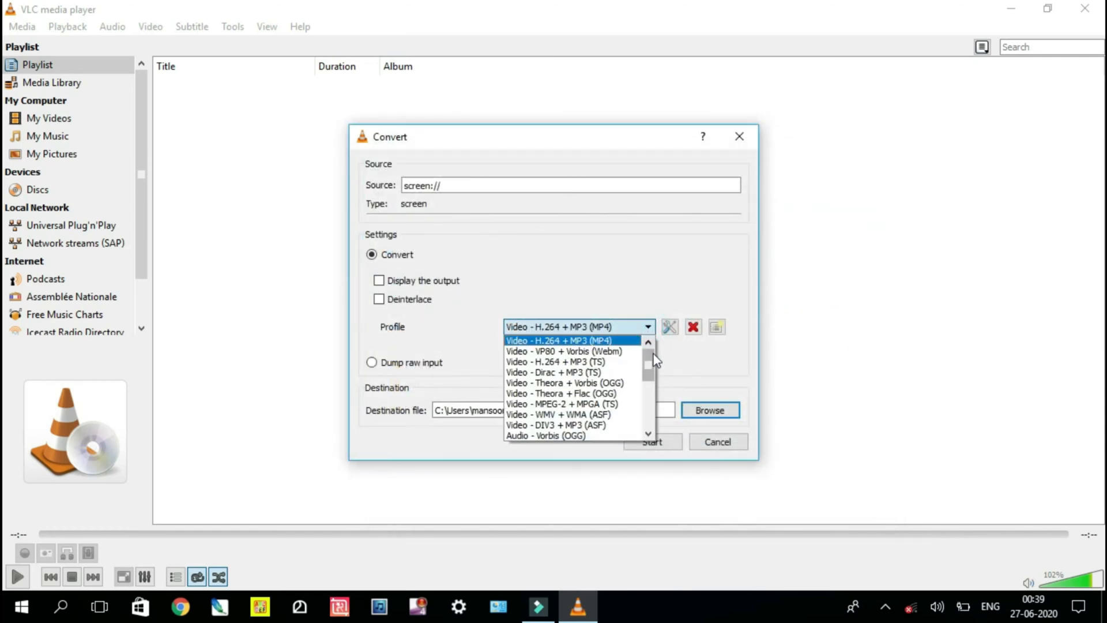
scroll(down, 3)
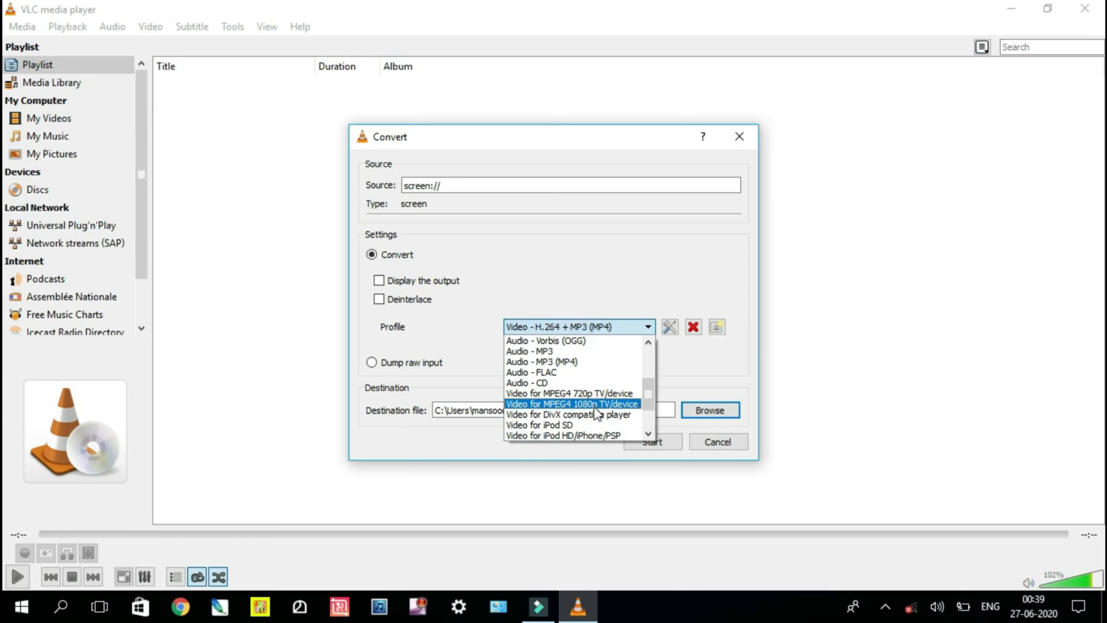
click(572, 404)
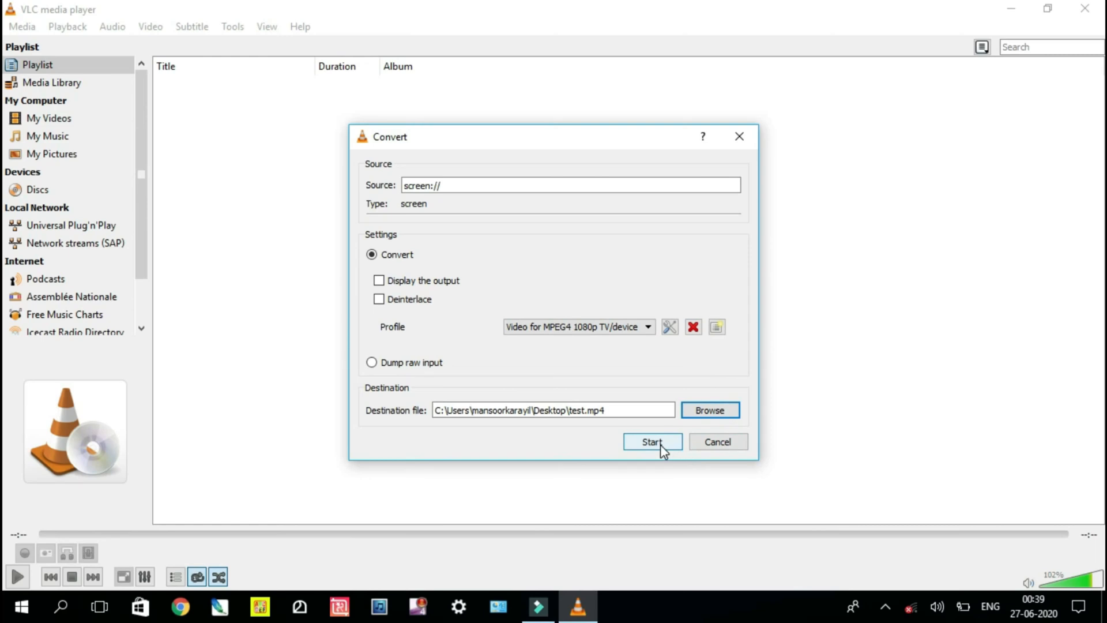
click(650, 442)
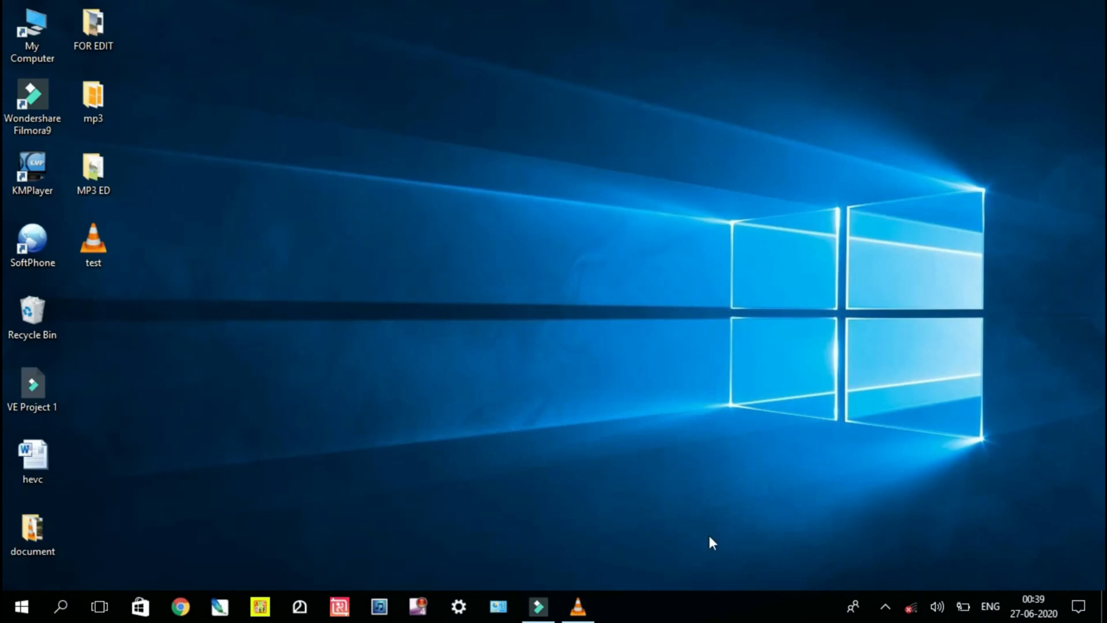
mouse_move(698, 596)
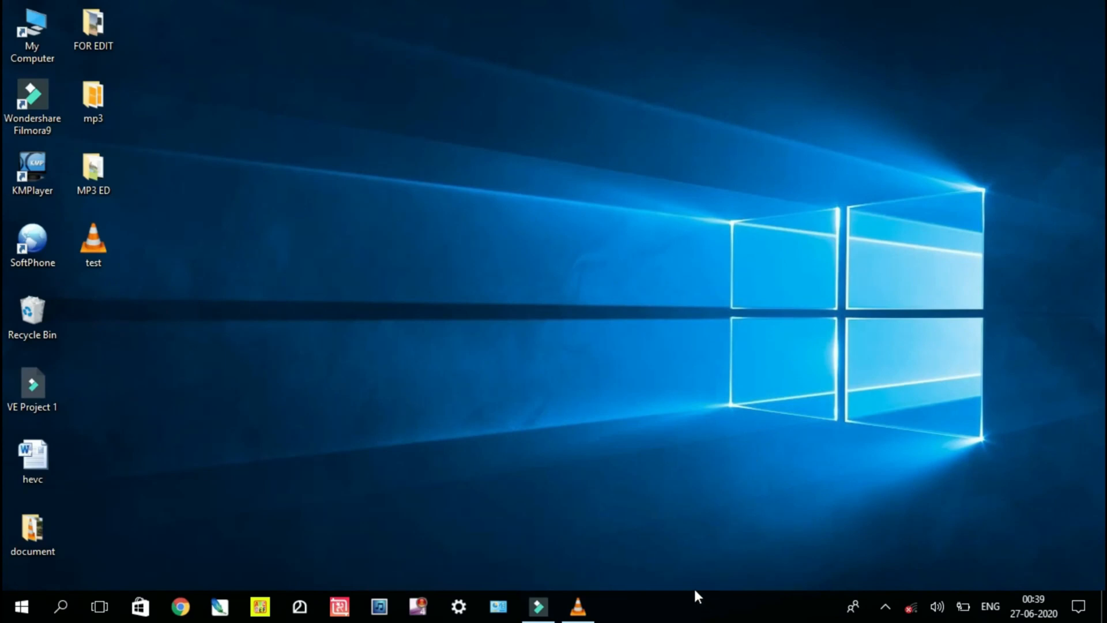
click(33, 170)
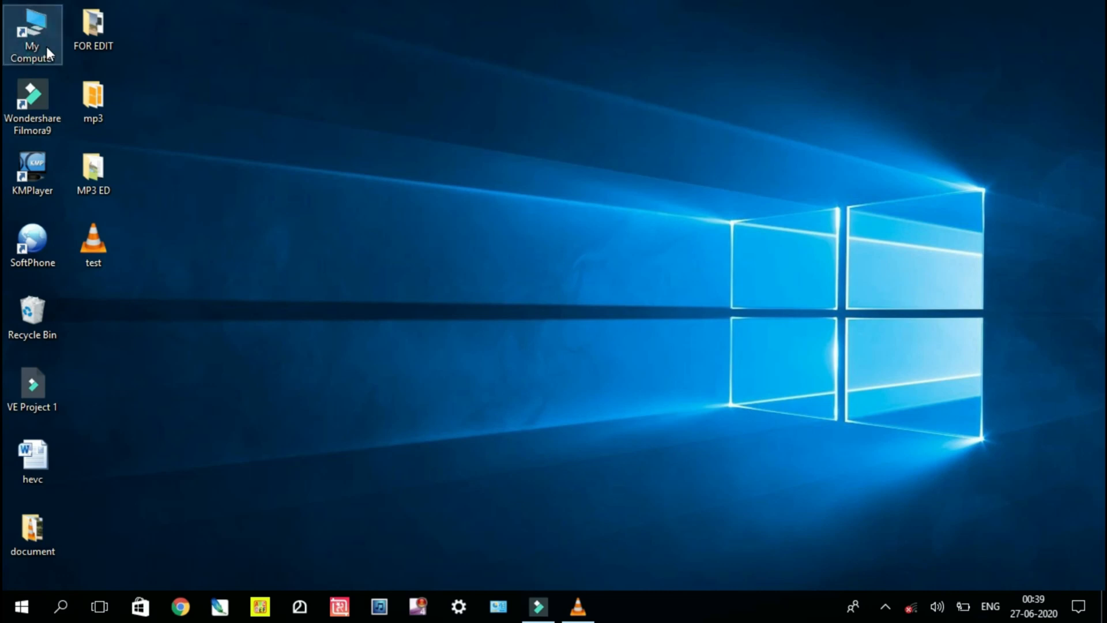
double_click(33, 34)
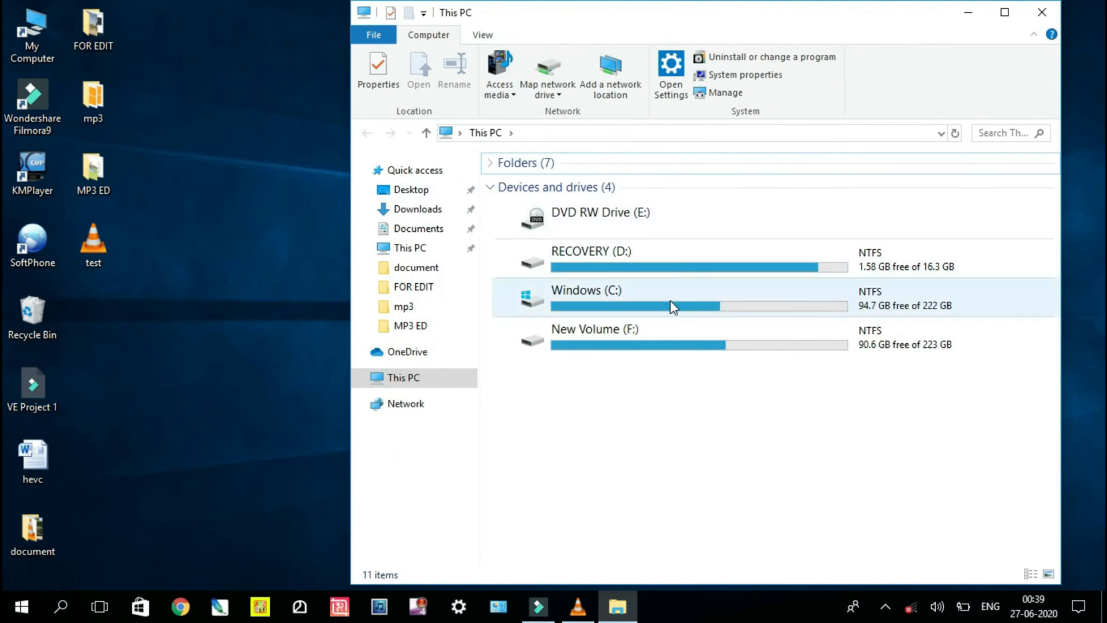
double_click(586, 296)
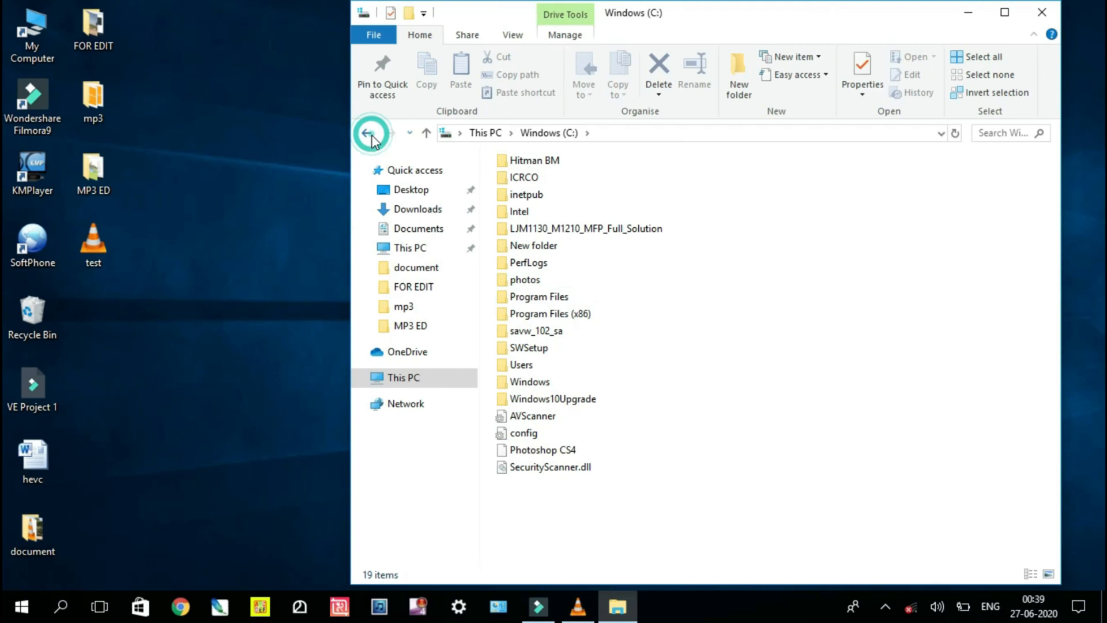
click(372, 133)
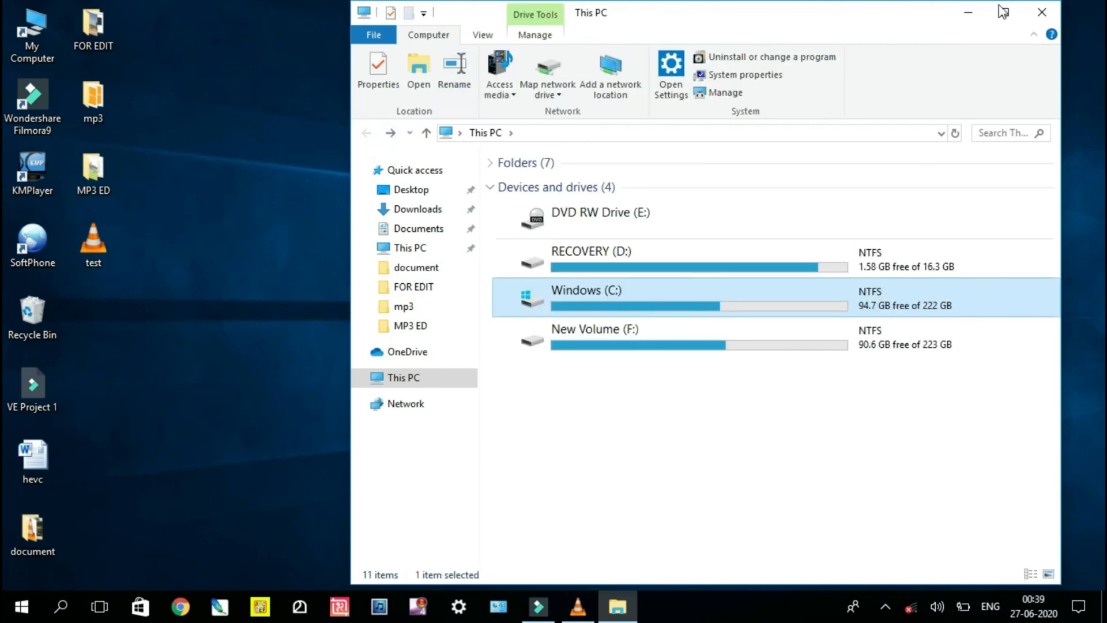
mouse_move(1044, 13)
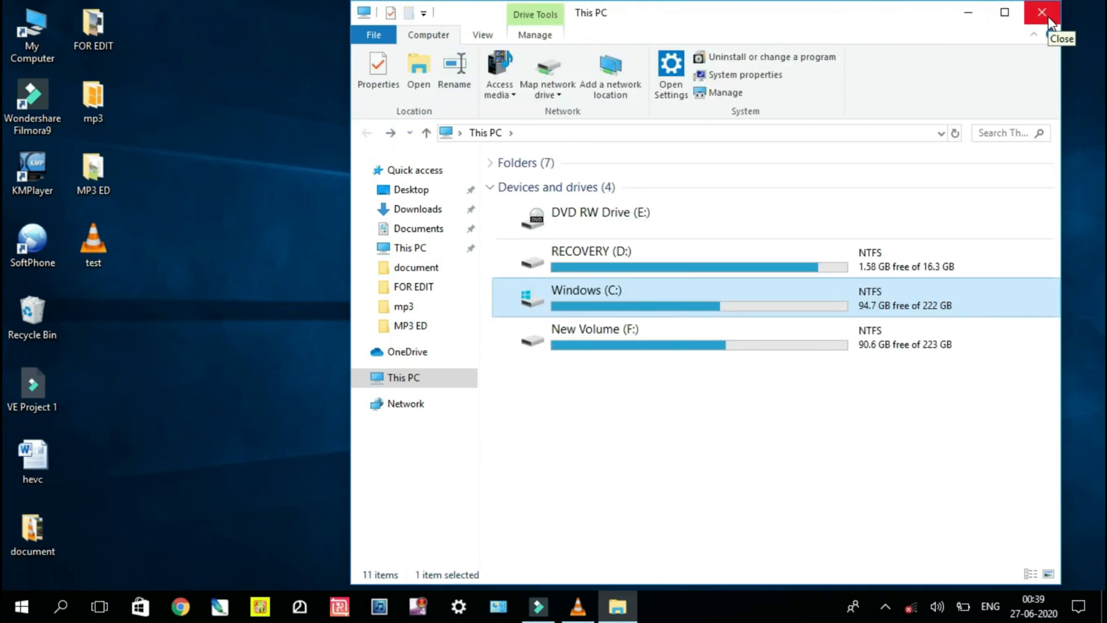
click(1040, 12)
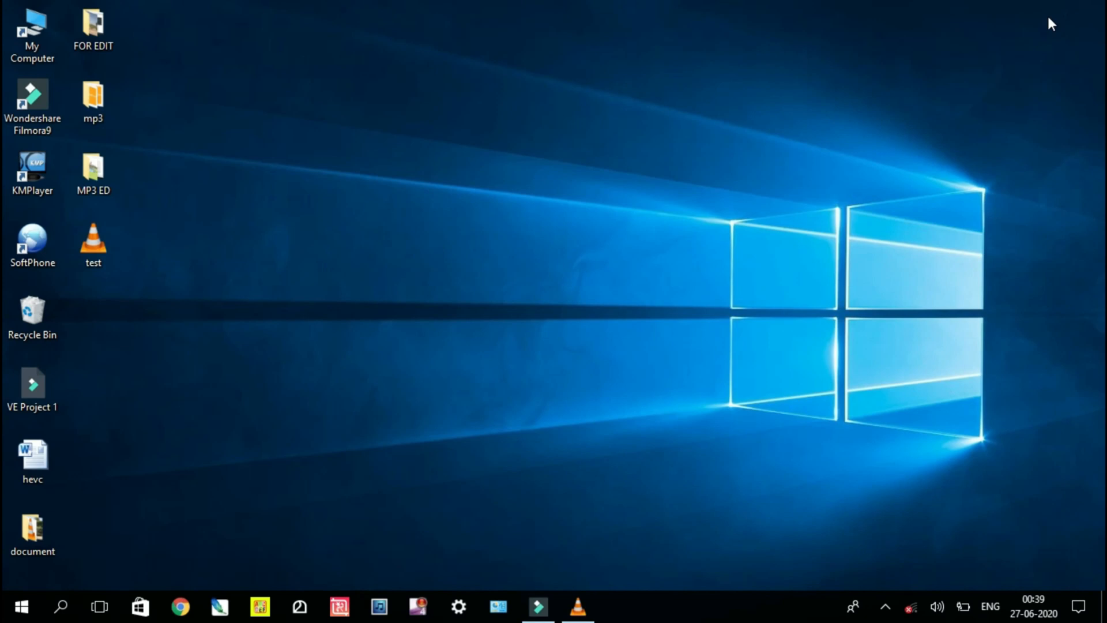
mouse_move(120, 489)
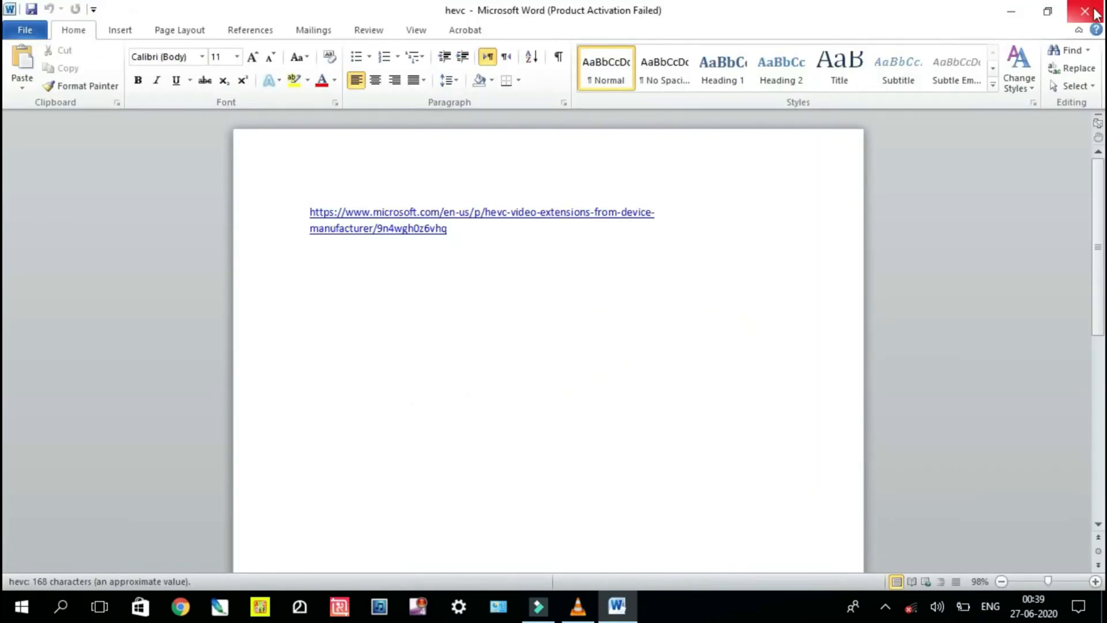
click(1085, 10)
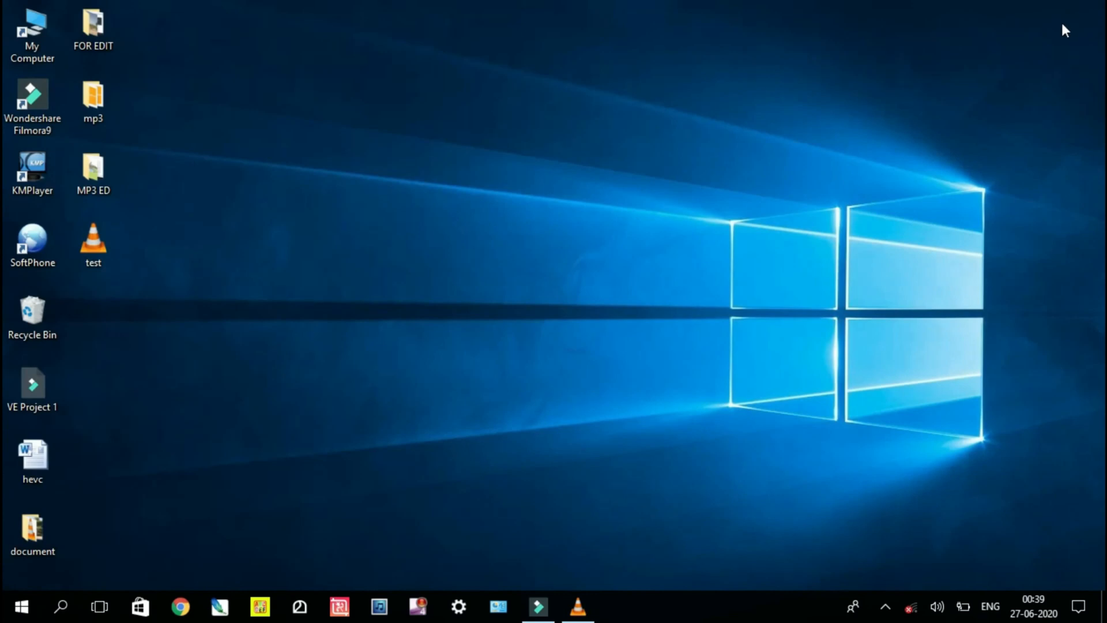
mouse_move(920, 409)
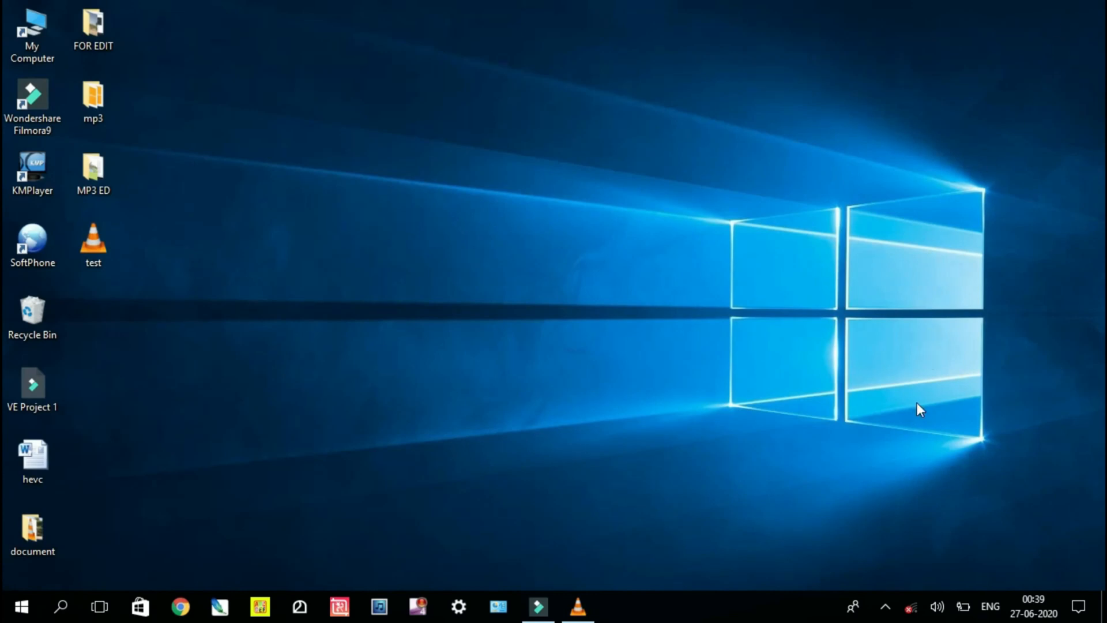
mouse_move(884, 605)
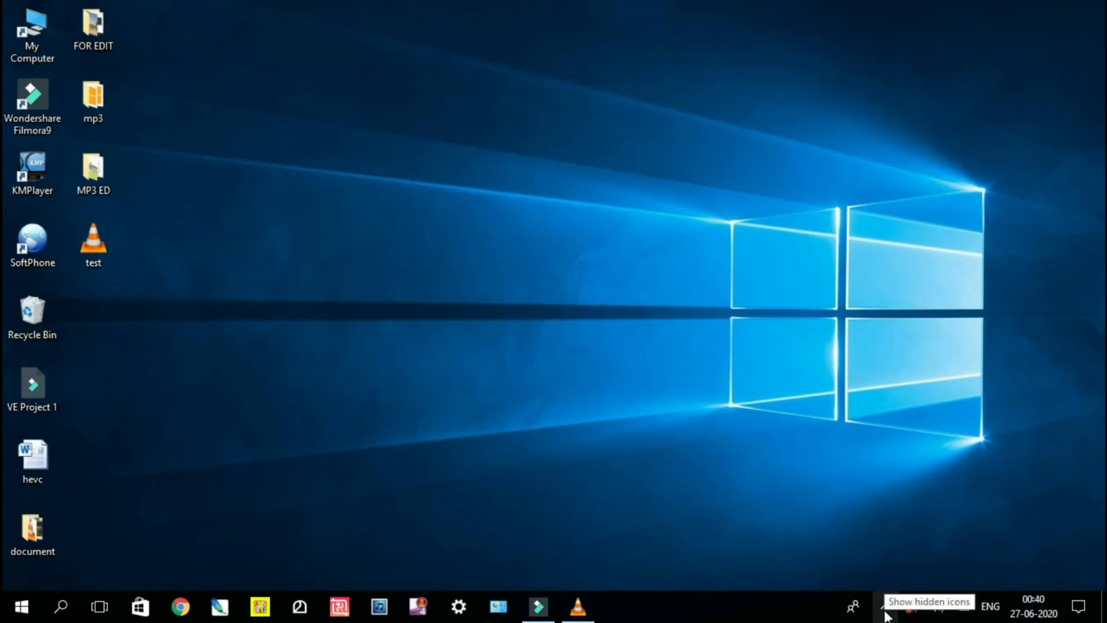
- Reveal the hidden tray icons and bring up VLC's tray playback menu with Stop
click(884, 605)
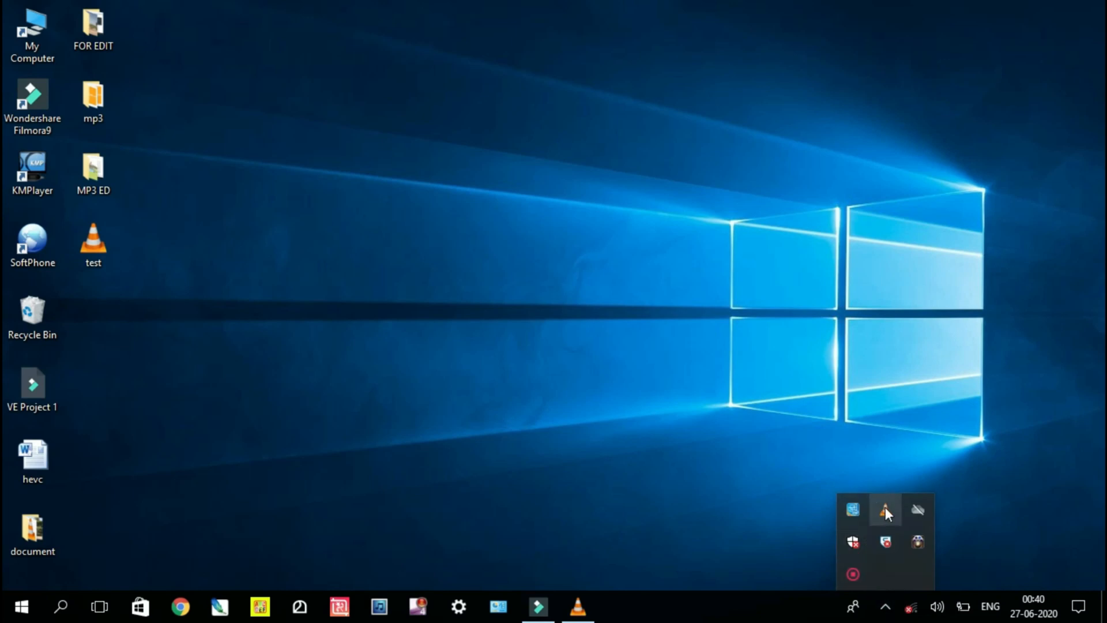
right_click(883, 508)
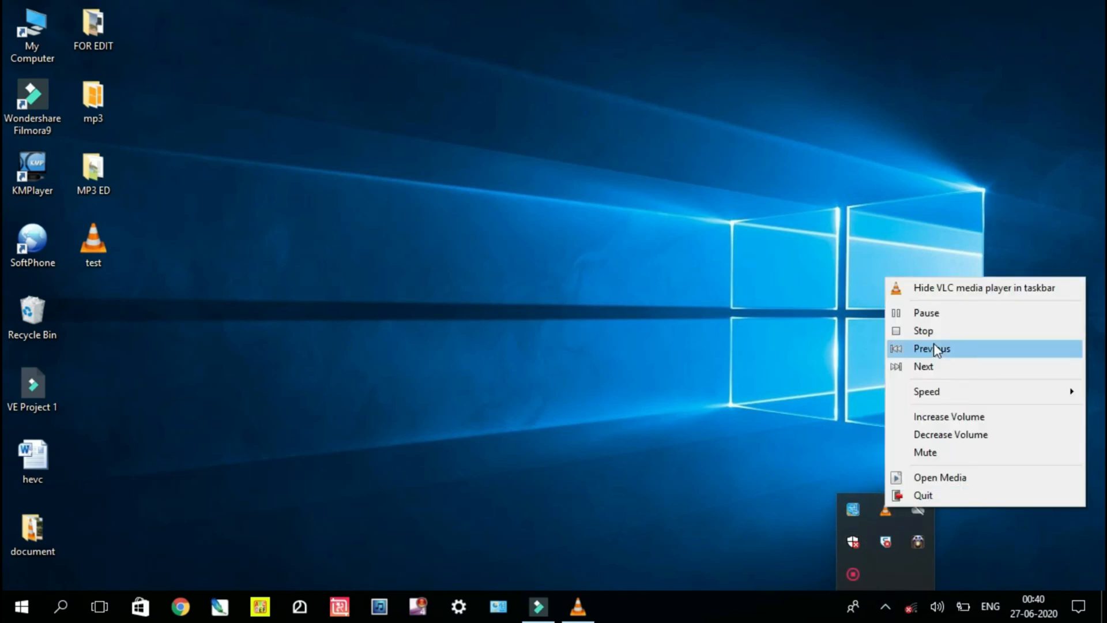
mouse_move(932, 331)
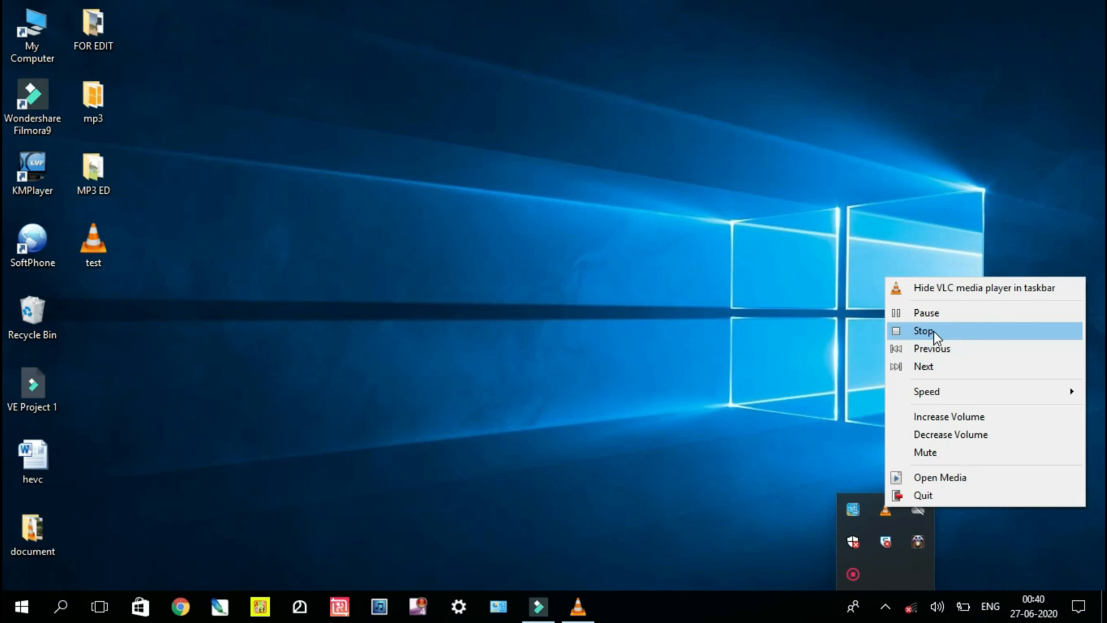